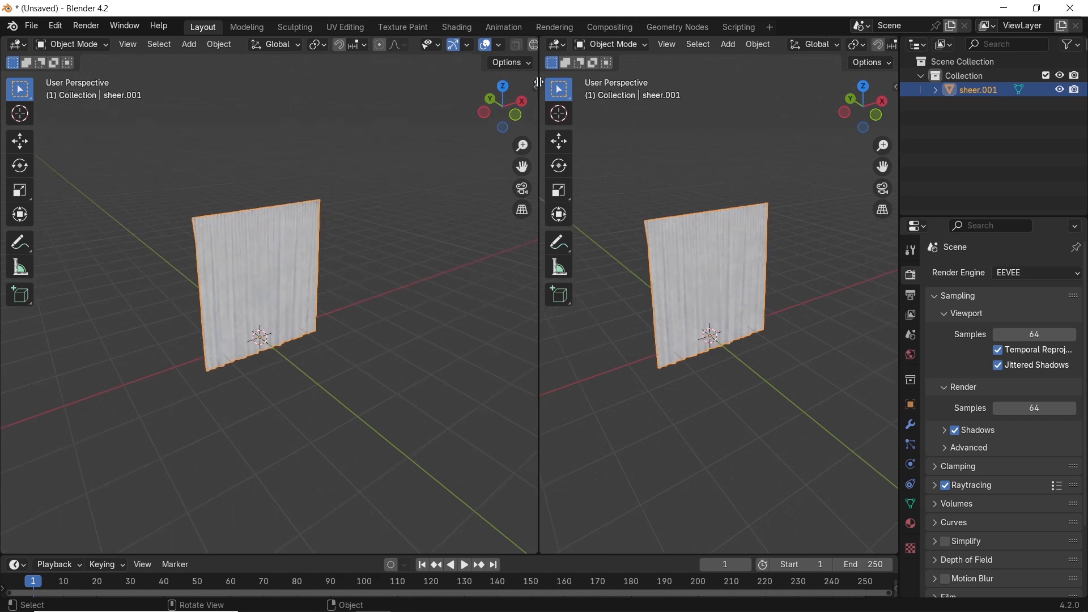
Switch the second view to the Shader Editor showing the curtain's Principled BSDF nodes
left_click(11, 44)
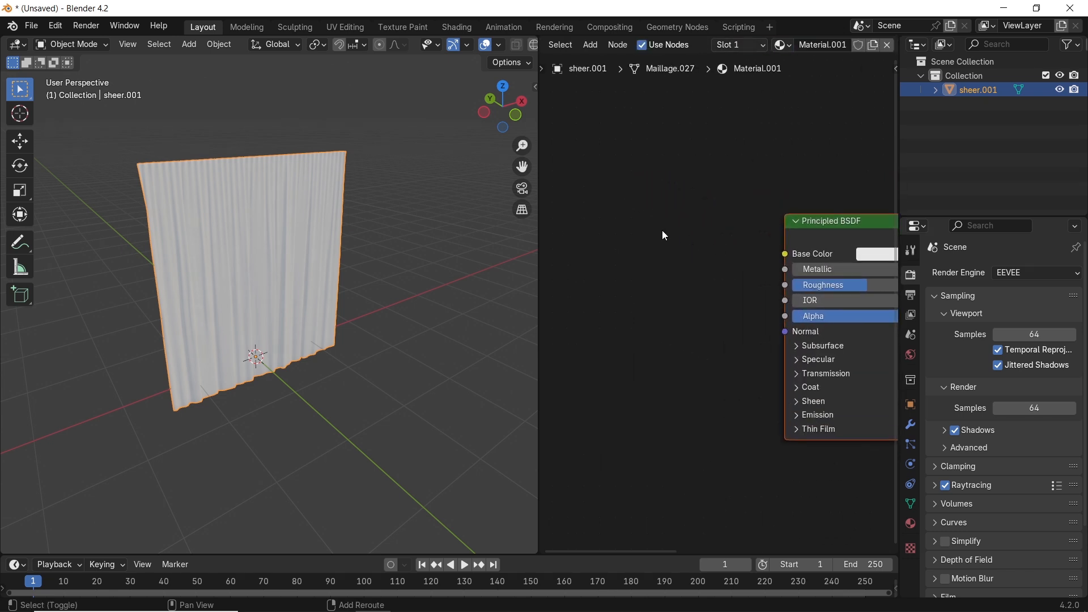
Add an Image Texture node loaded with Granny Lace fabric.jpg for the curtain's base color
type("image")
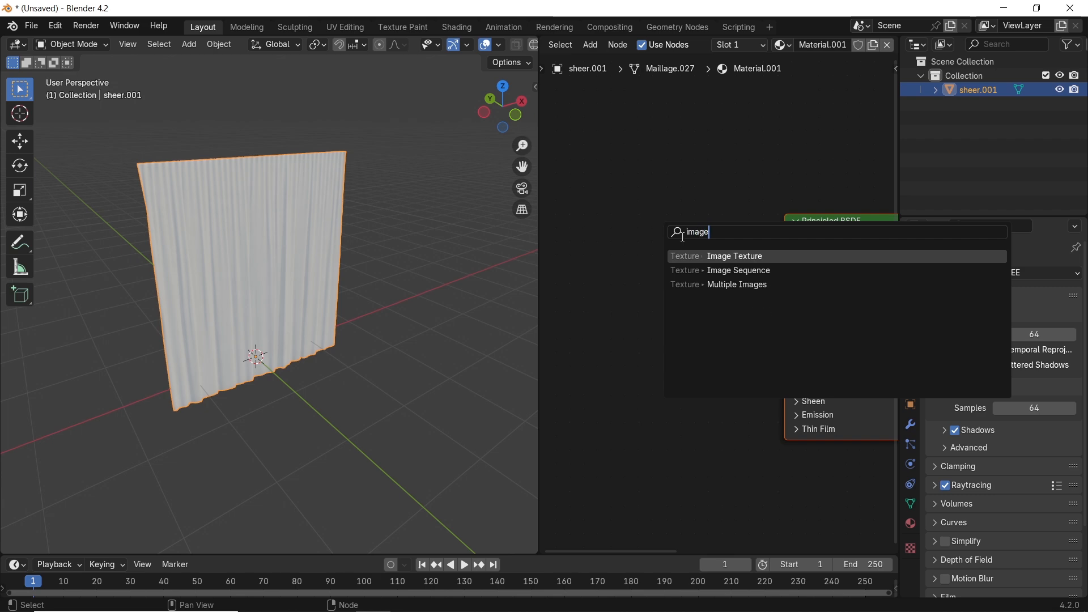
left_click(734, 256)
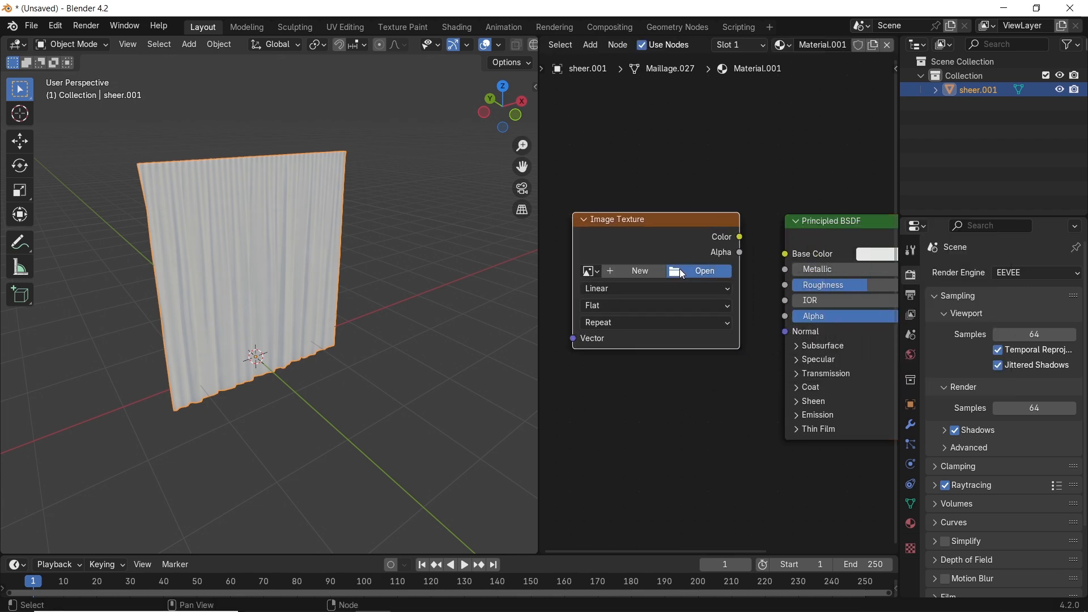
left_click(703, 271)
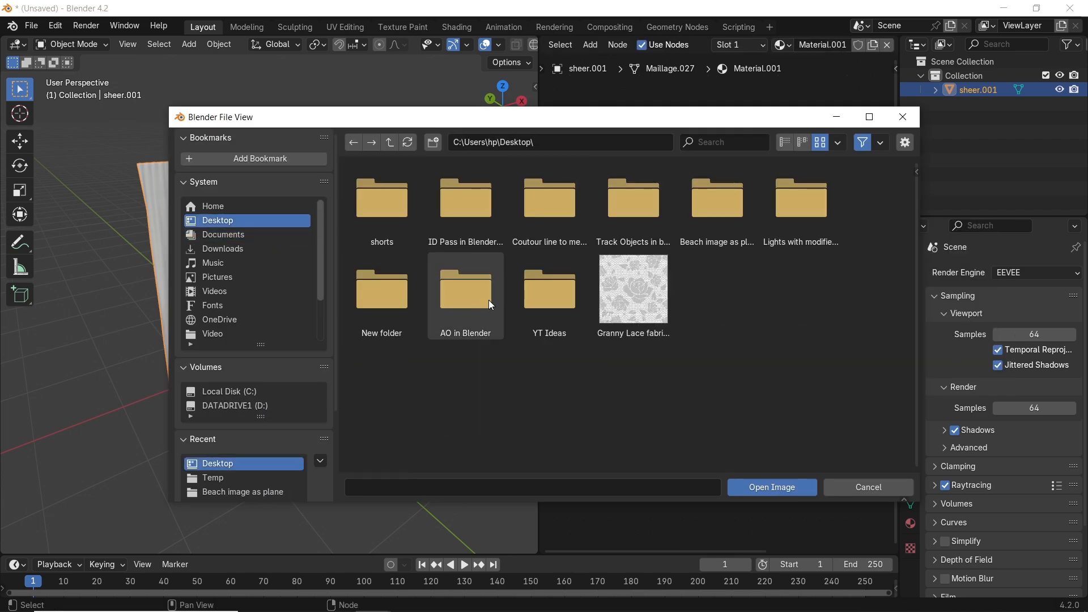
left_click(631, 289)
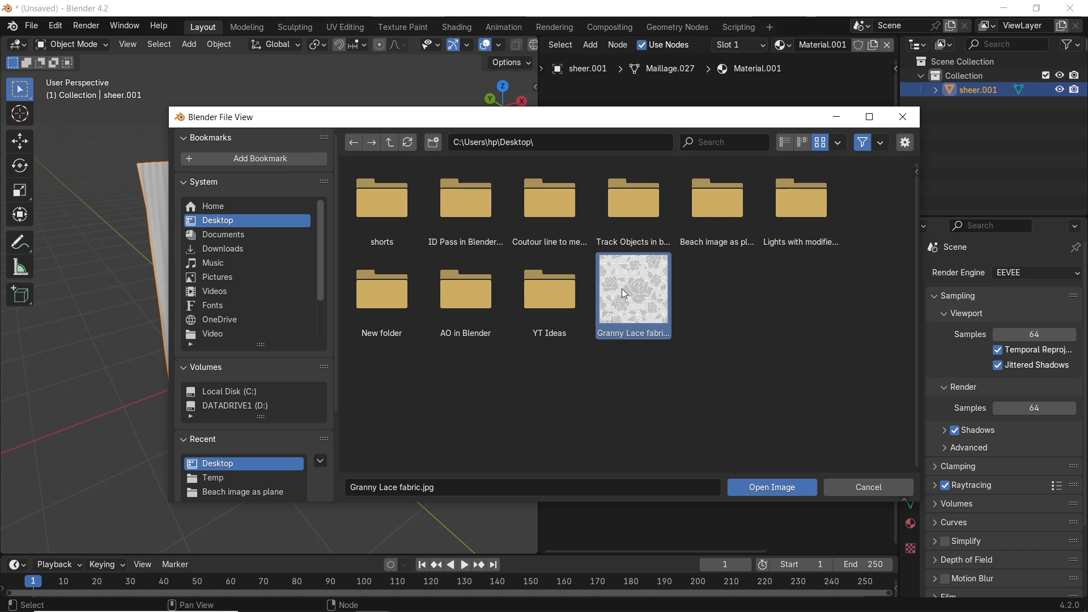
left_click(771, 487)
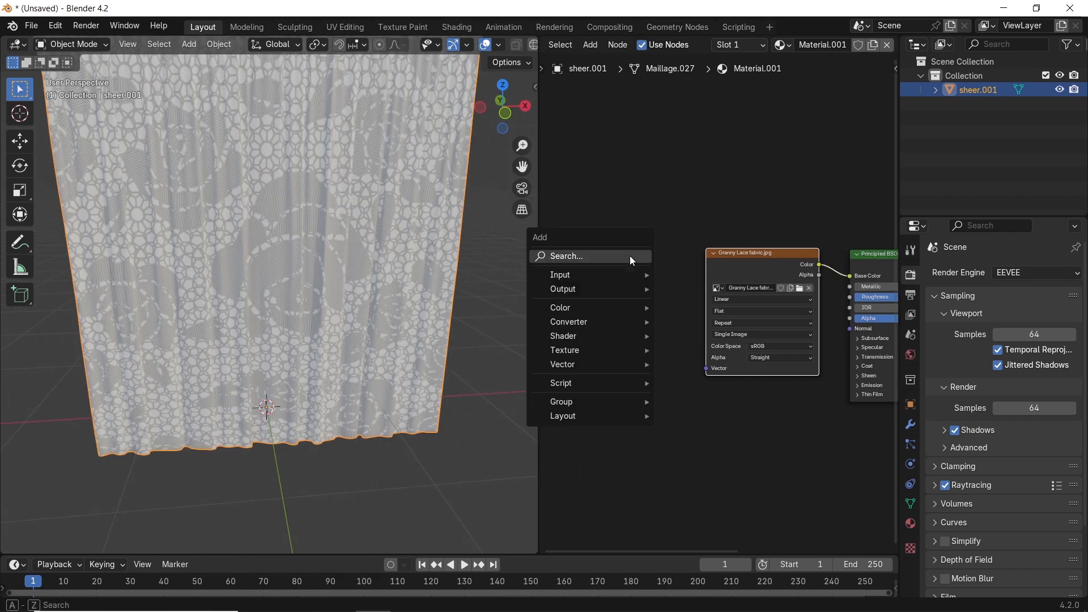
Add a Texture Coordinate node and wire it into the Mapping node feeding the lace image
left_click(563, 364)
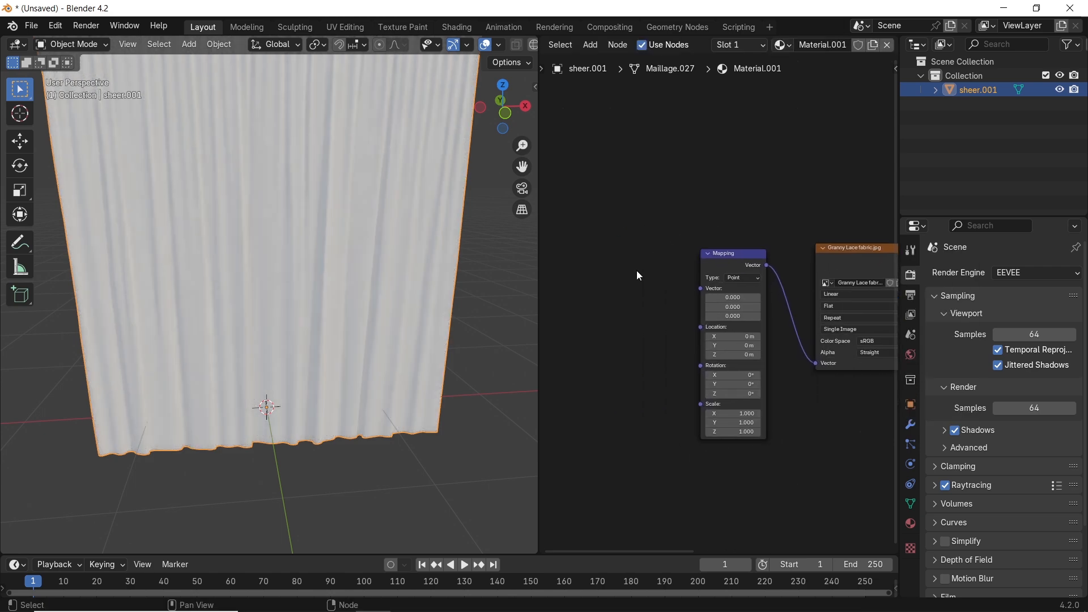
type("texture")
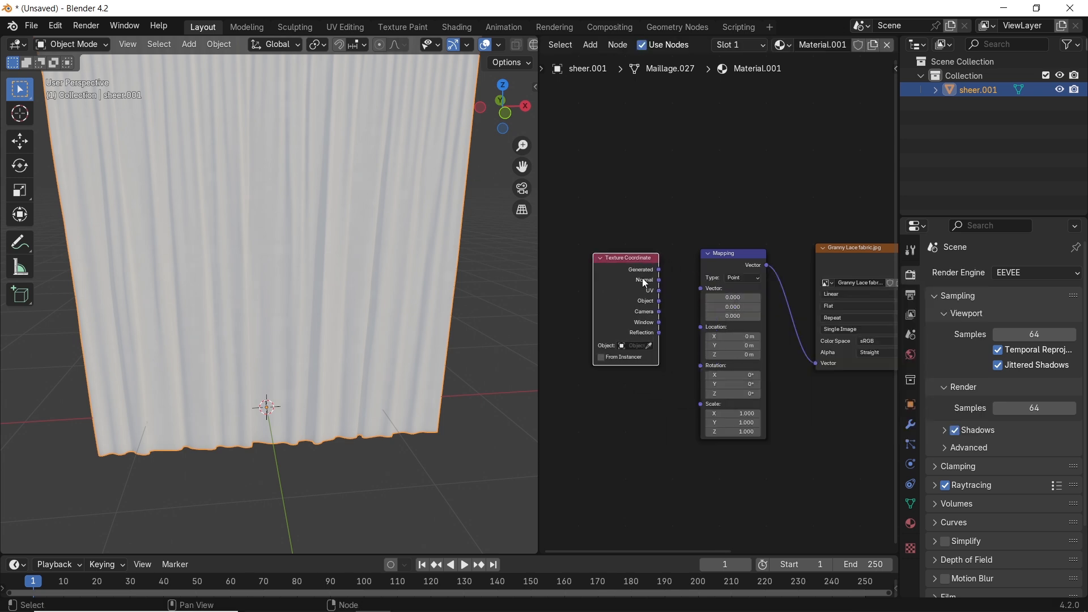
left_click_drag(658, 291, 699, 287)
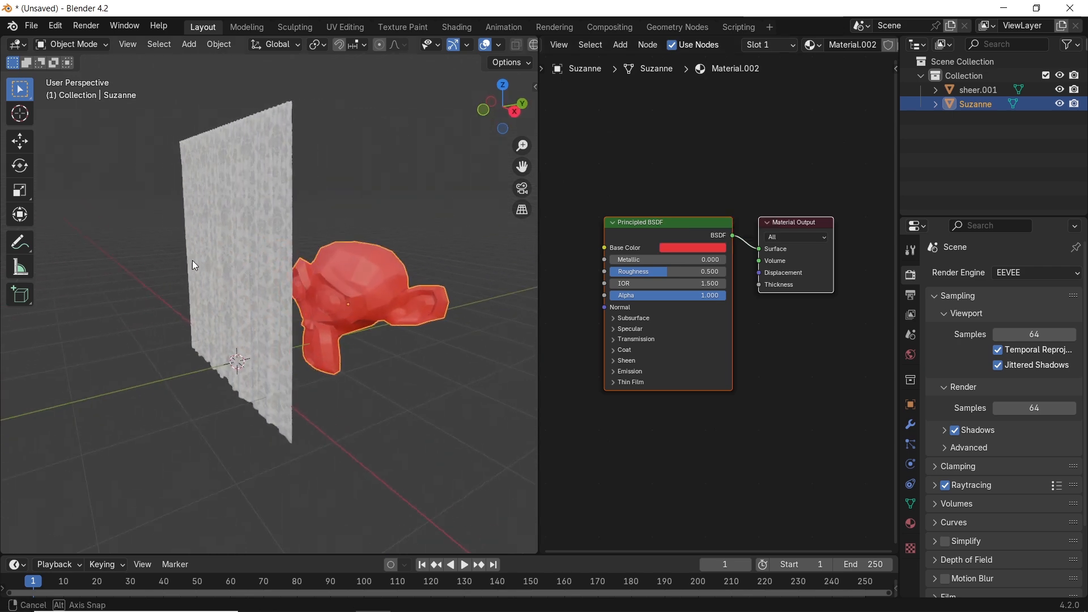
Route the lace image through a Color Ramp into Alpha so the red monkey shows through
left_click(976, 89)
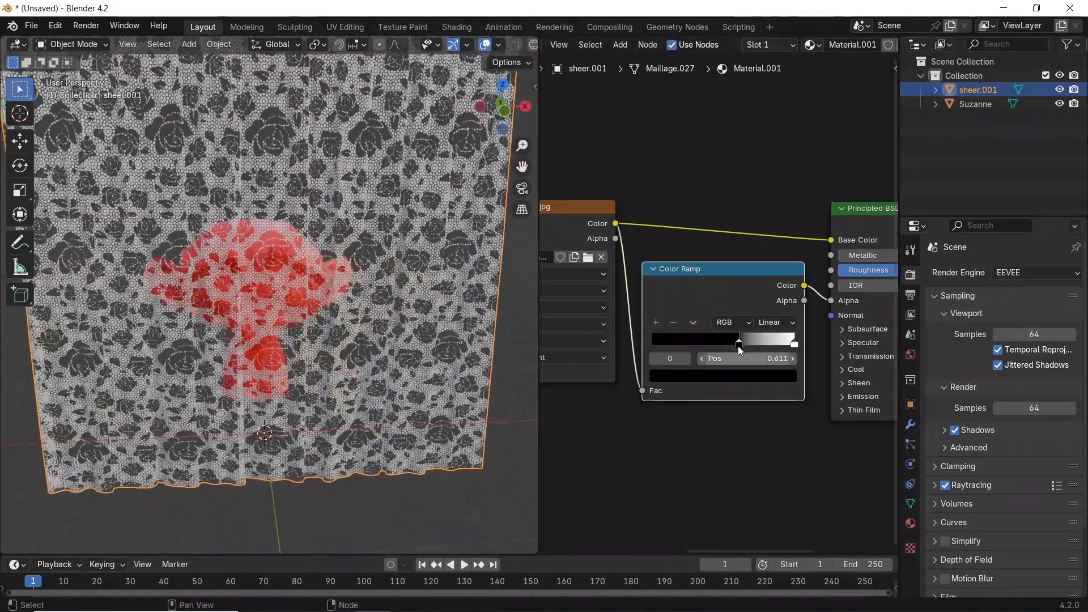
Wire a Bump node into Normal with the ramp colour as Height and Strength 0.5
left_click_drag(739, 338, 651, 338)
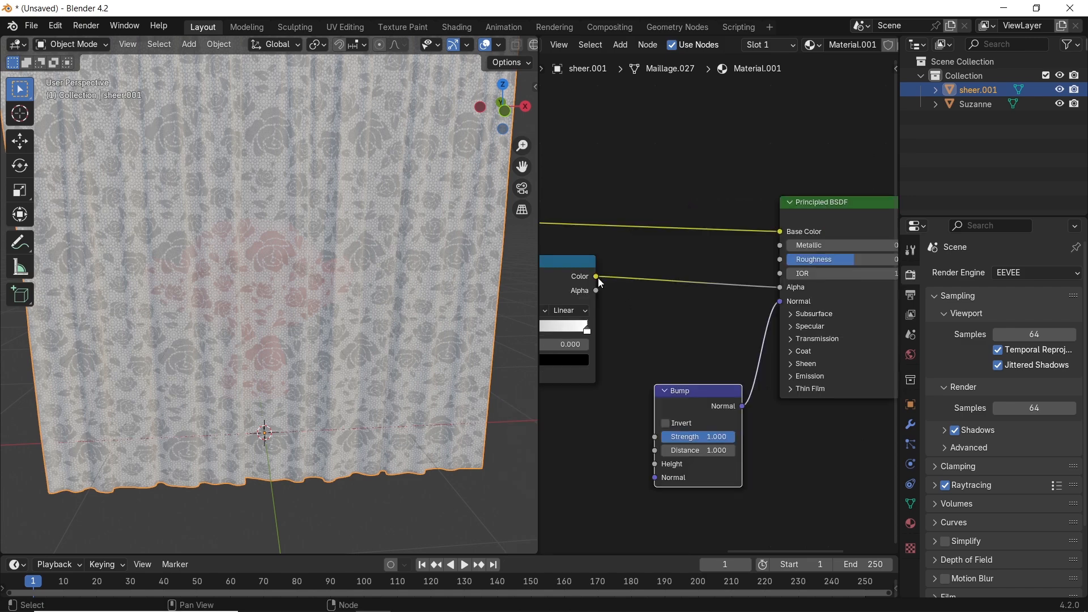
left_click_drag(595, 276, 654, 464)
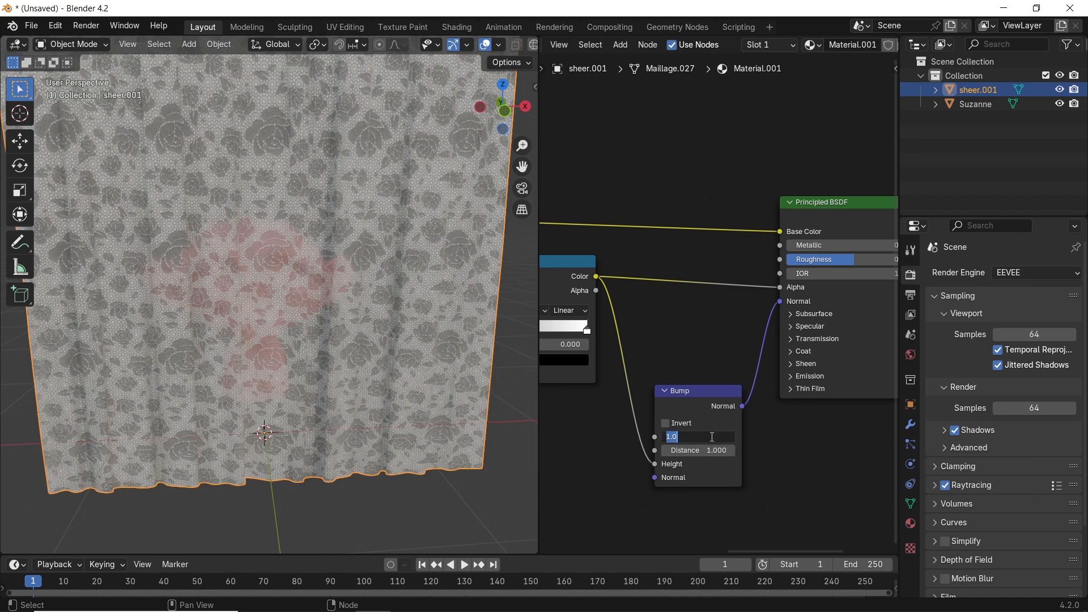
type("0.5")
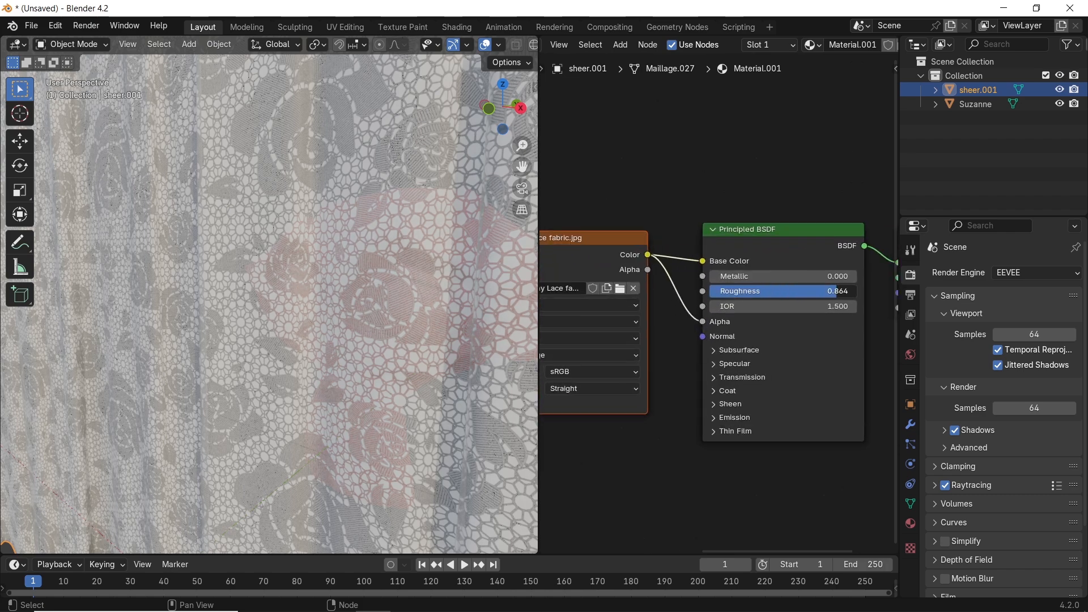
Bring the Principled BSDF roughness down from 0.864 to about 0.715
left_click_drag(818, 291, 791, 292)
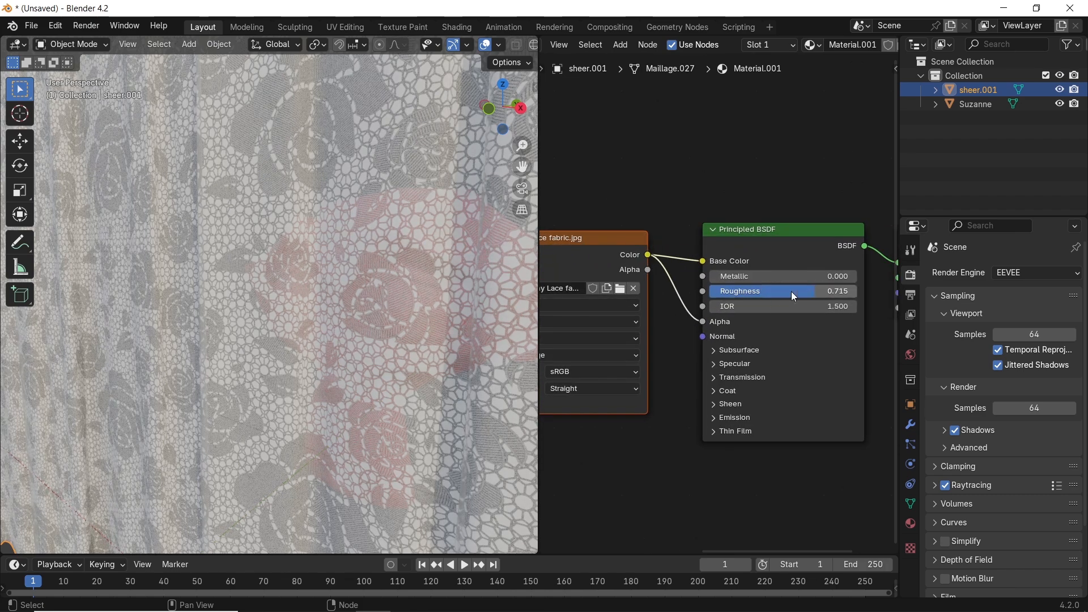